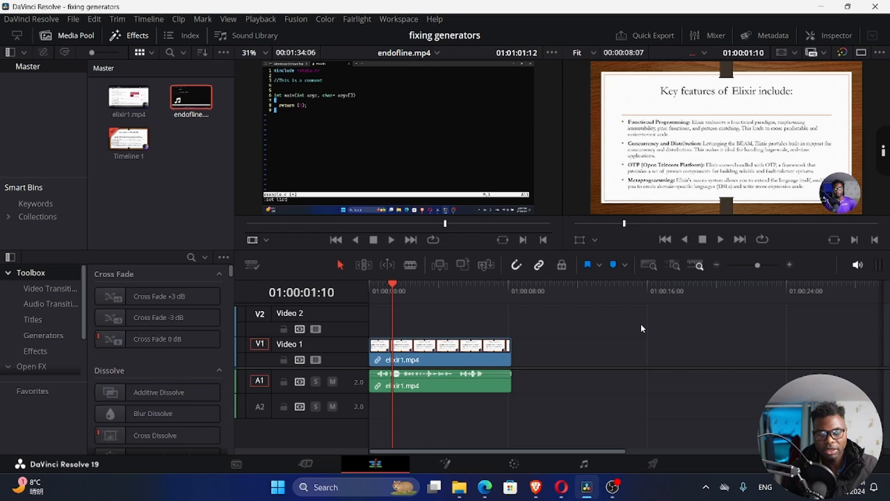
mouse_move(604, 356)
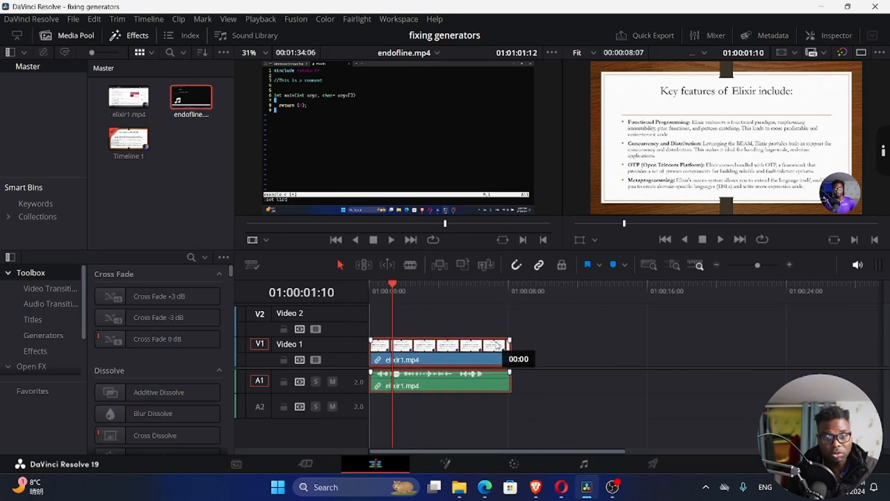
- Slide the linked elixir1.mp4 clip later on the timeline and back to the start
drag(438, 345, 633, 344)
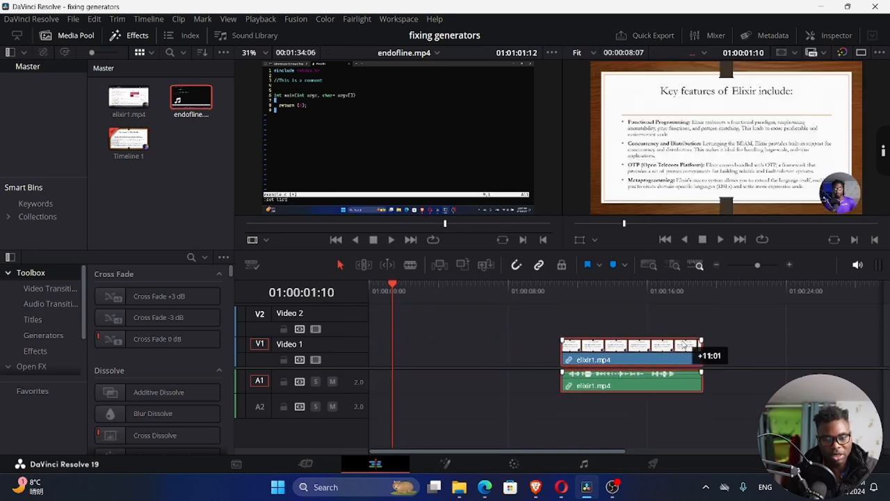
drag(631, 364, 439, 364)
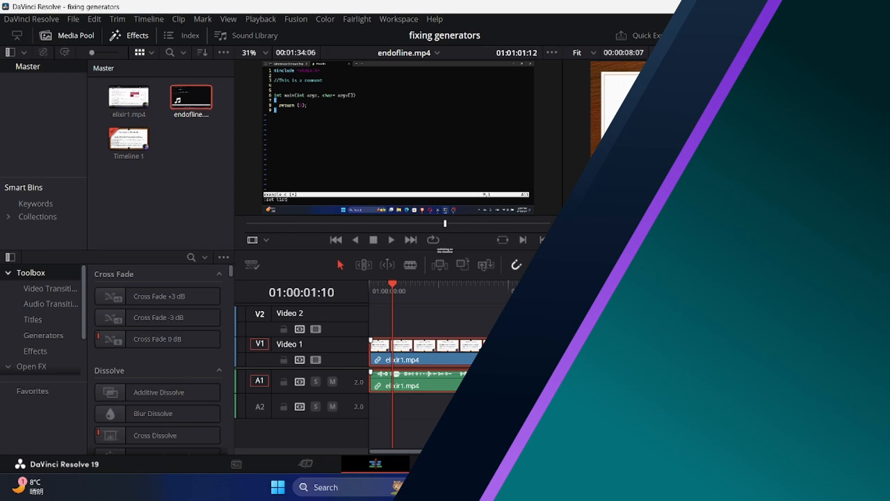
- Uncheck Link Clips for elixir1.mp4 and drag its audio away from the video
right_click(401, 373)
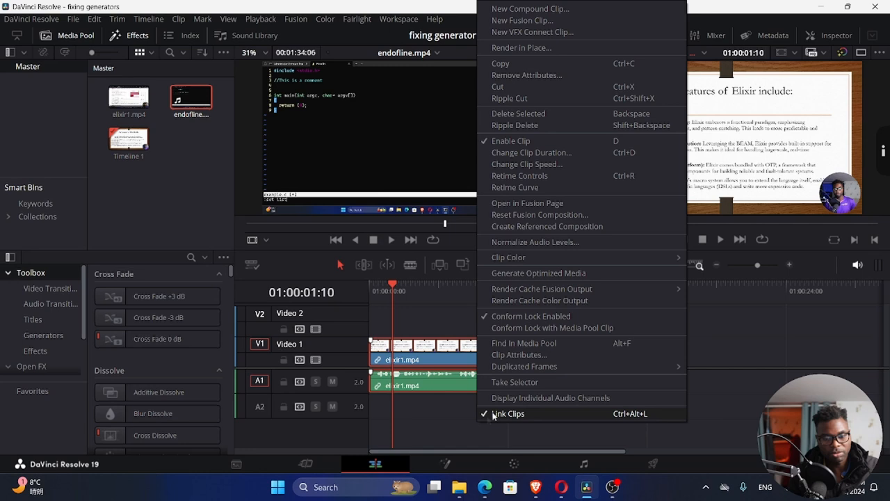
click(507, 413)
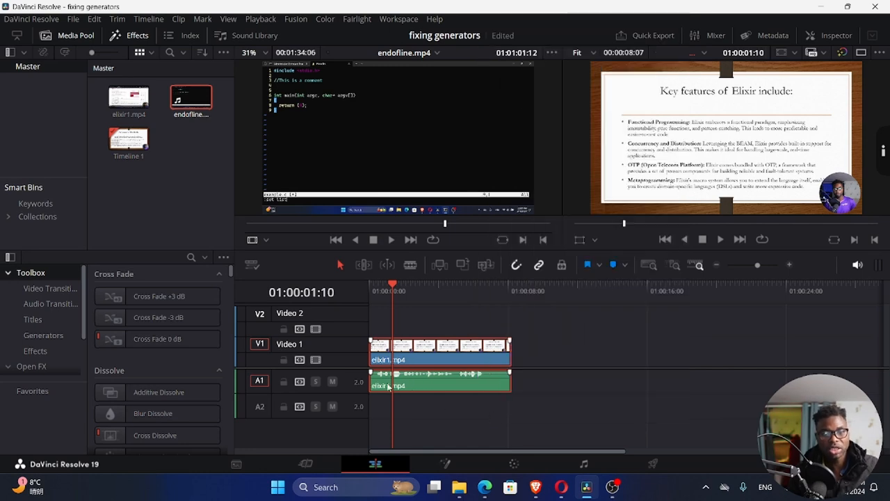
mouse_move(531, 376)
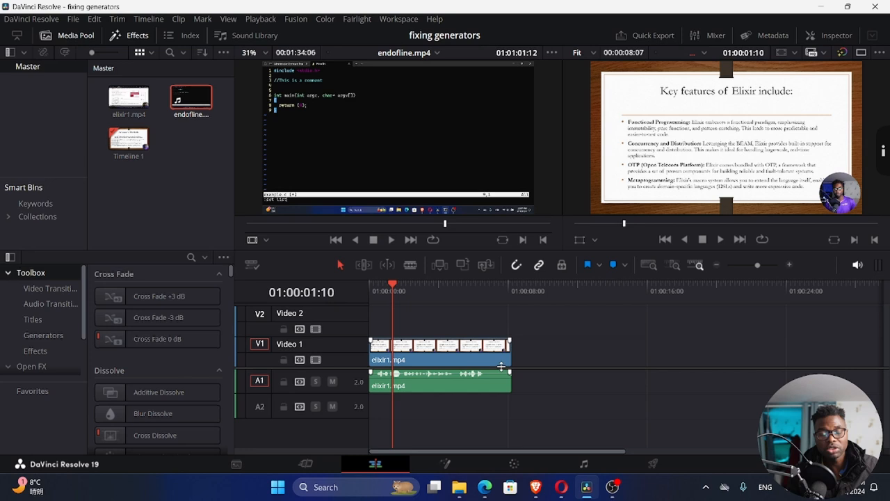
drag(438, 350, 489, 320)
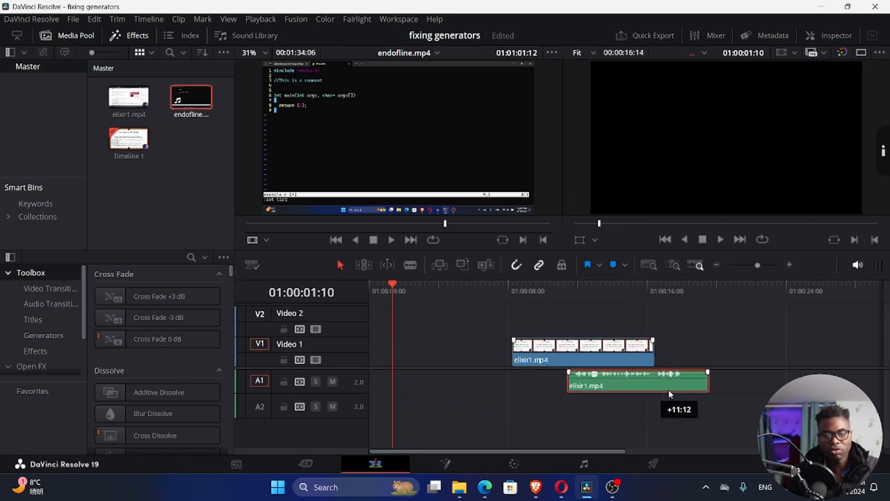
- Choose Link Clips so elixir1.mp4's video and audio are joined again at the timeline start
right_click(637, 381)
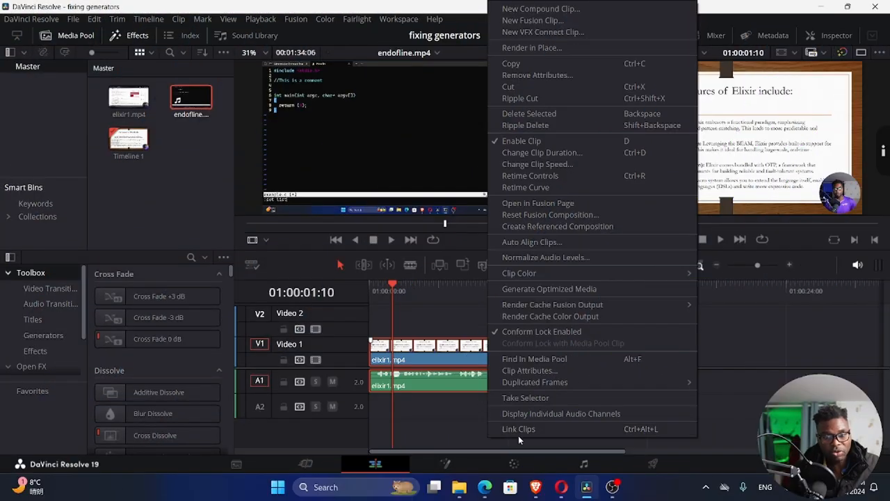
mouse_move(517, 428)
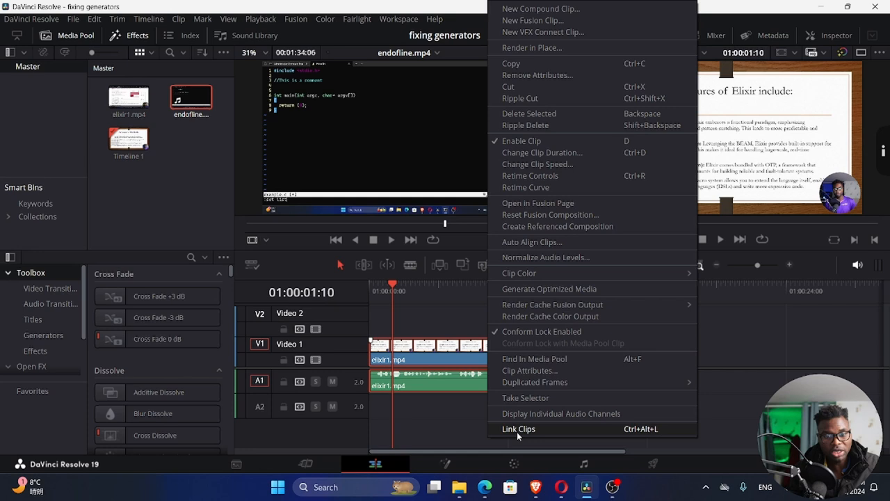
click(519, 428)
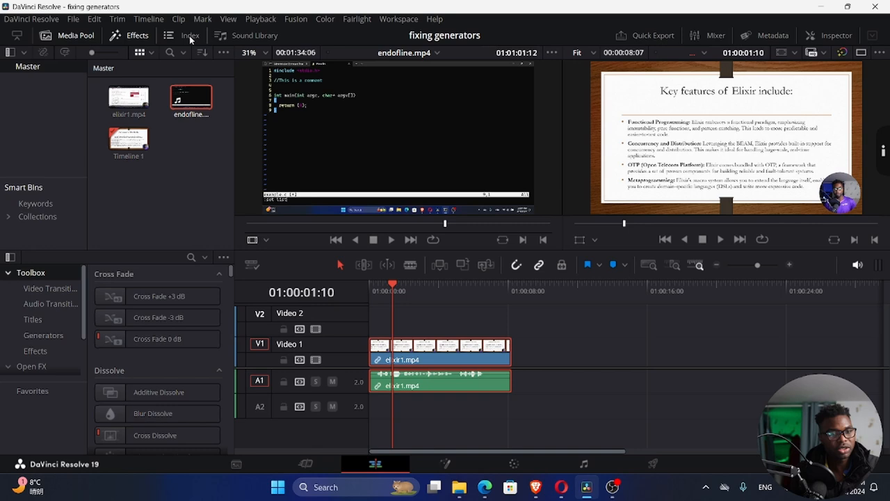
click(178, 20)
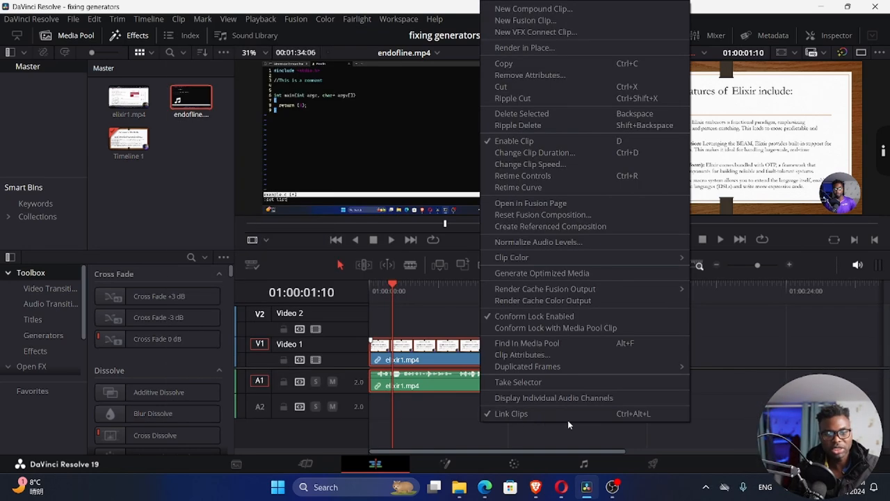
mouse_move(656, 420)
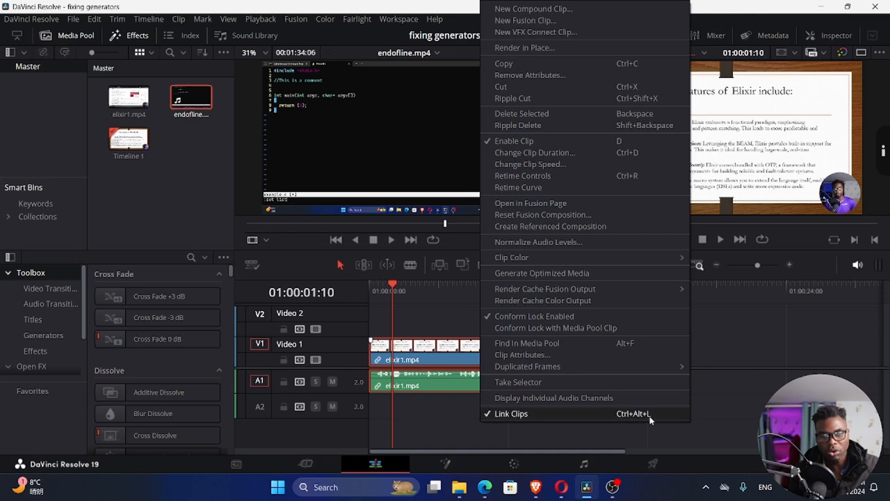
click(512, 413)
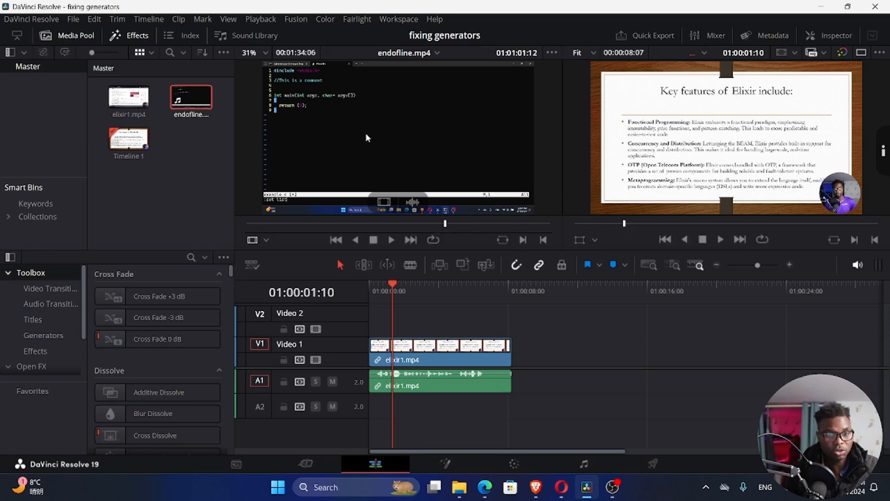
mouse_move(363, 142)
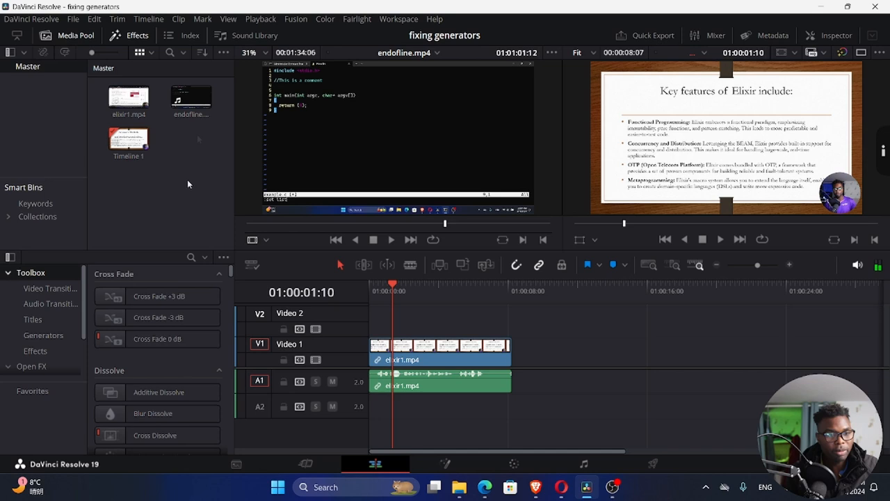
- Activate the endofline.mp4 source viewer showing its video-only and audio-only drag icons
click(190, 97)
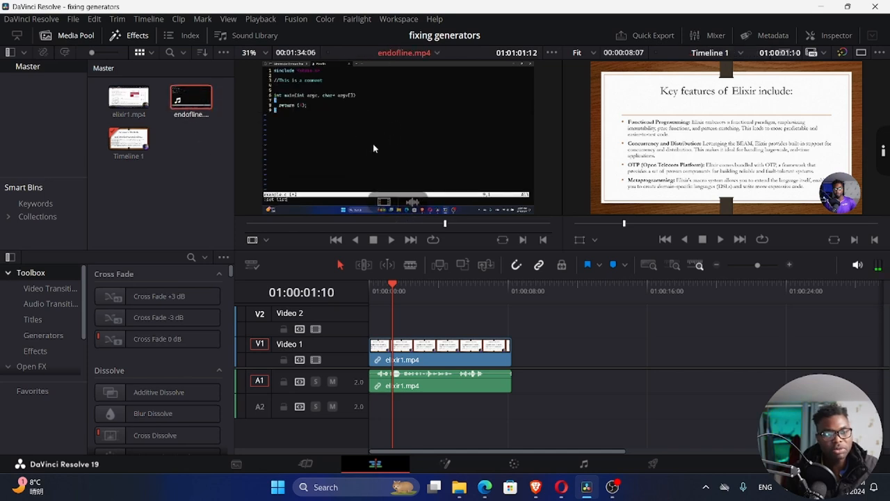
mouse_move(396, 146)
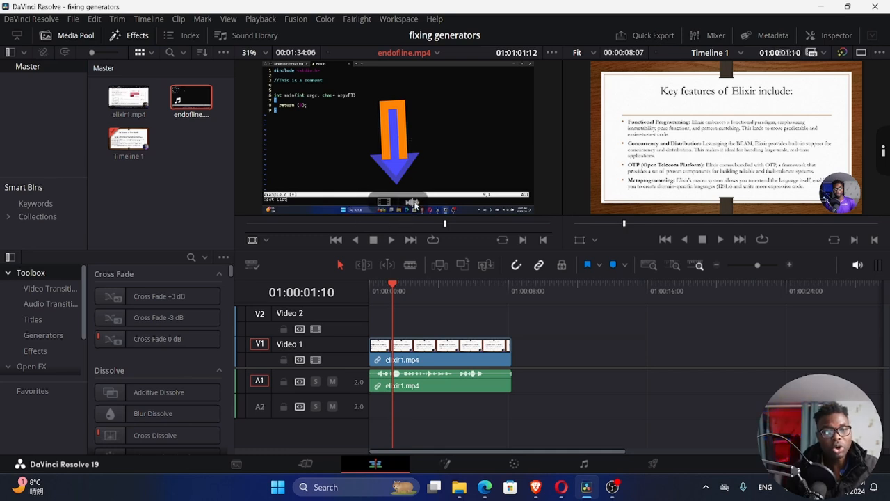
mouse_move(424, 210)
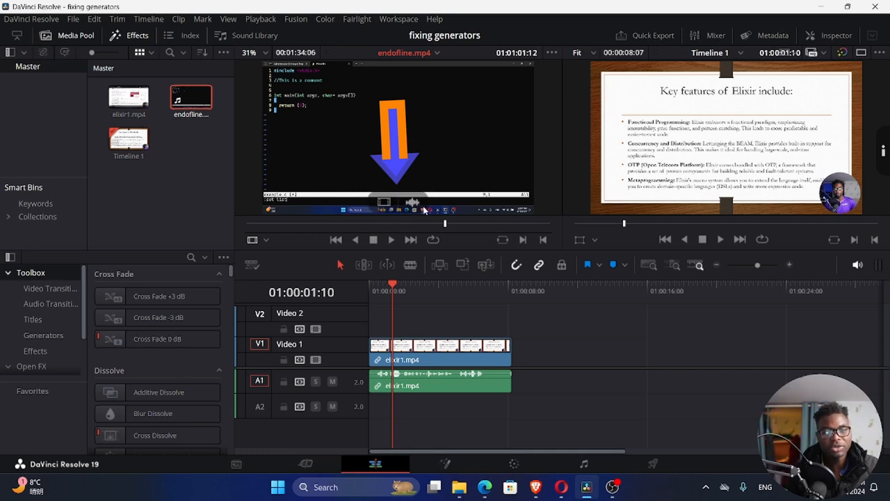